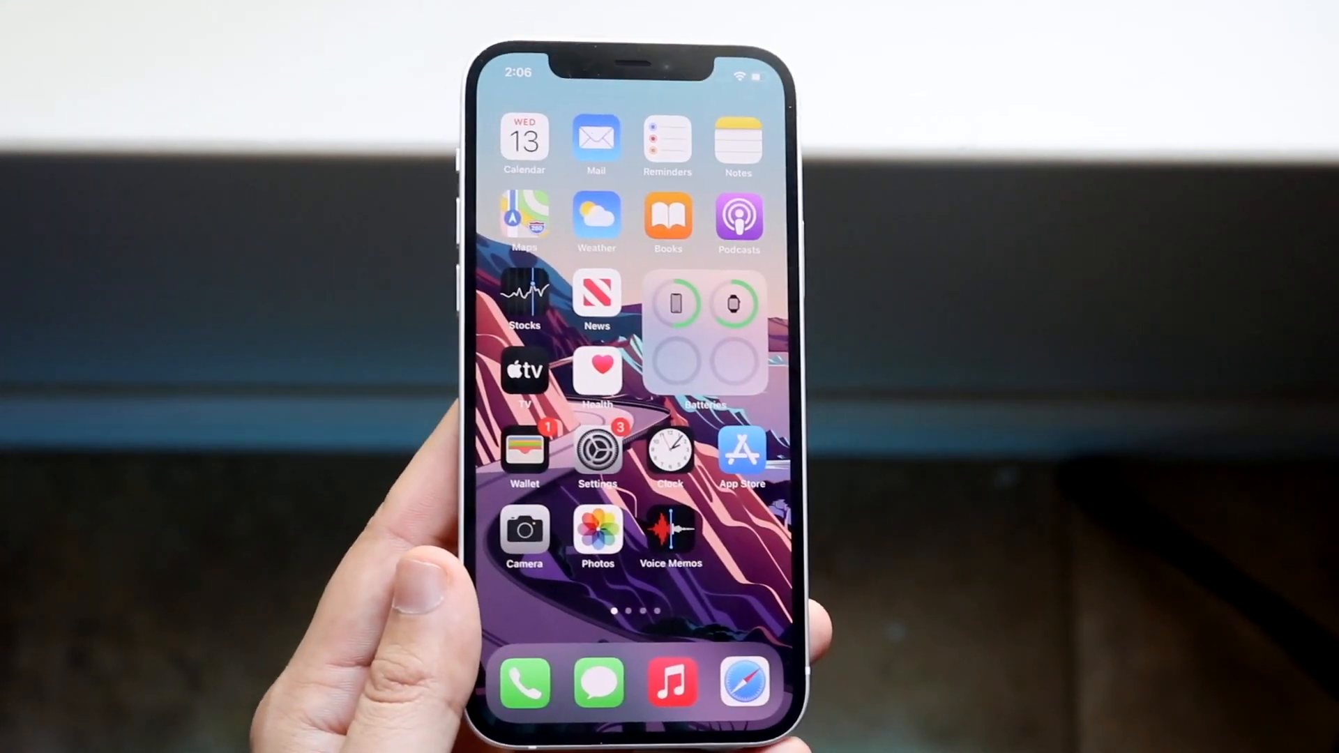
Switch on the Calendars toggle under Apple ID > iCloud so calendars sync to iCloud.
left_click(525, 140)
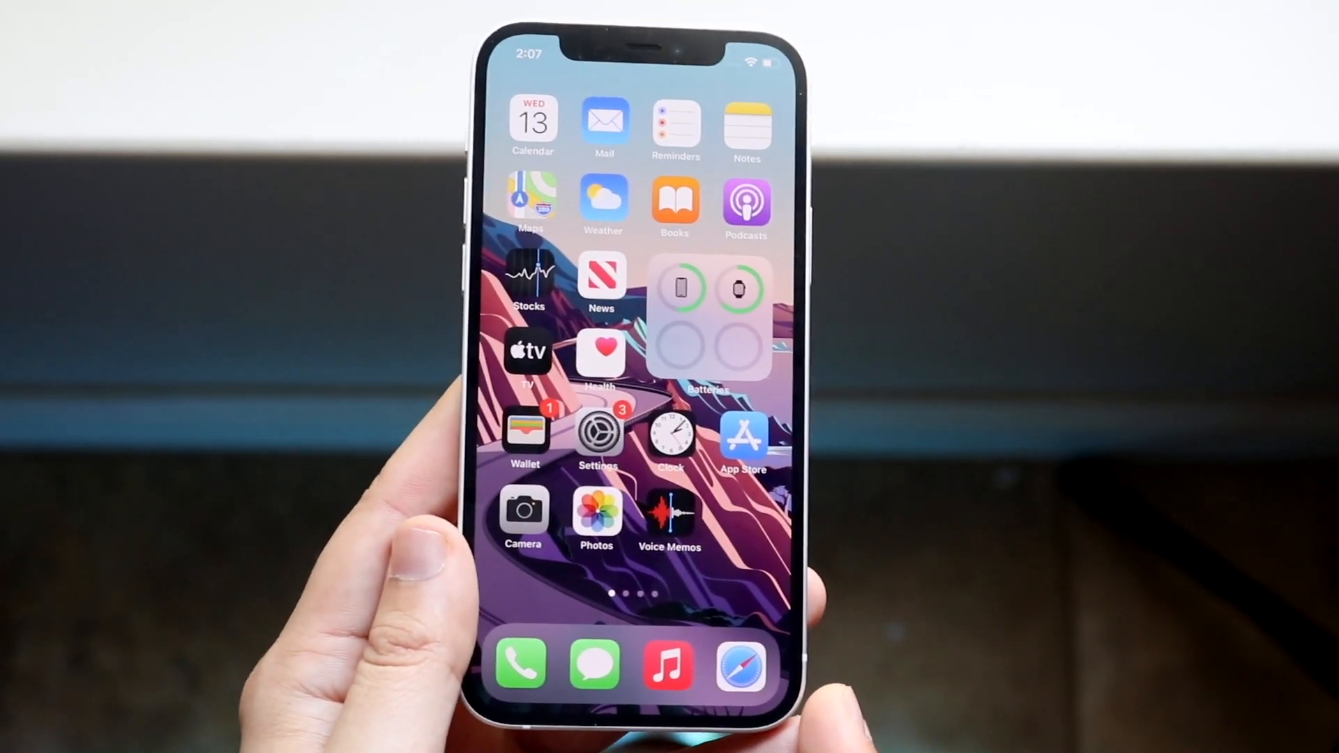
left_click(598, 435)
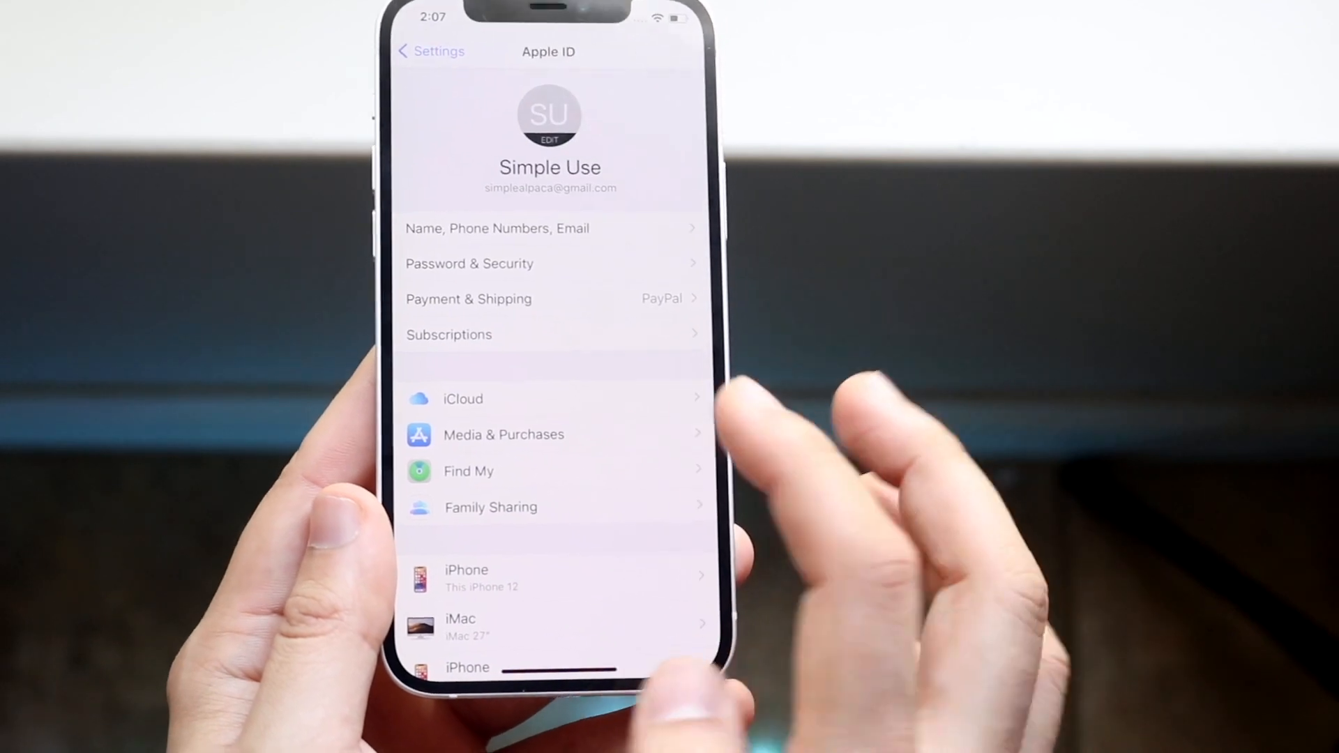
left_click(463, 399)
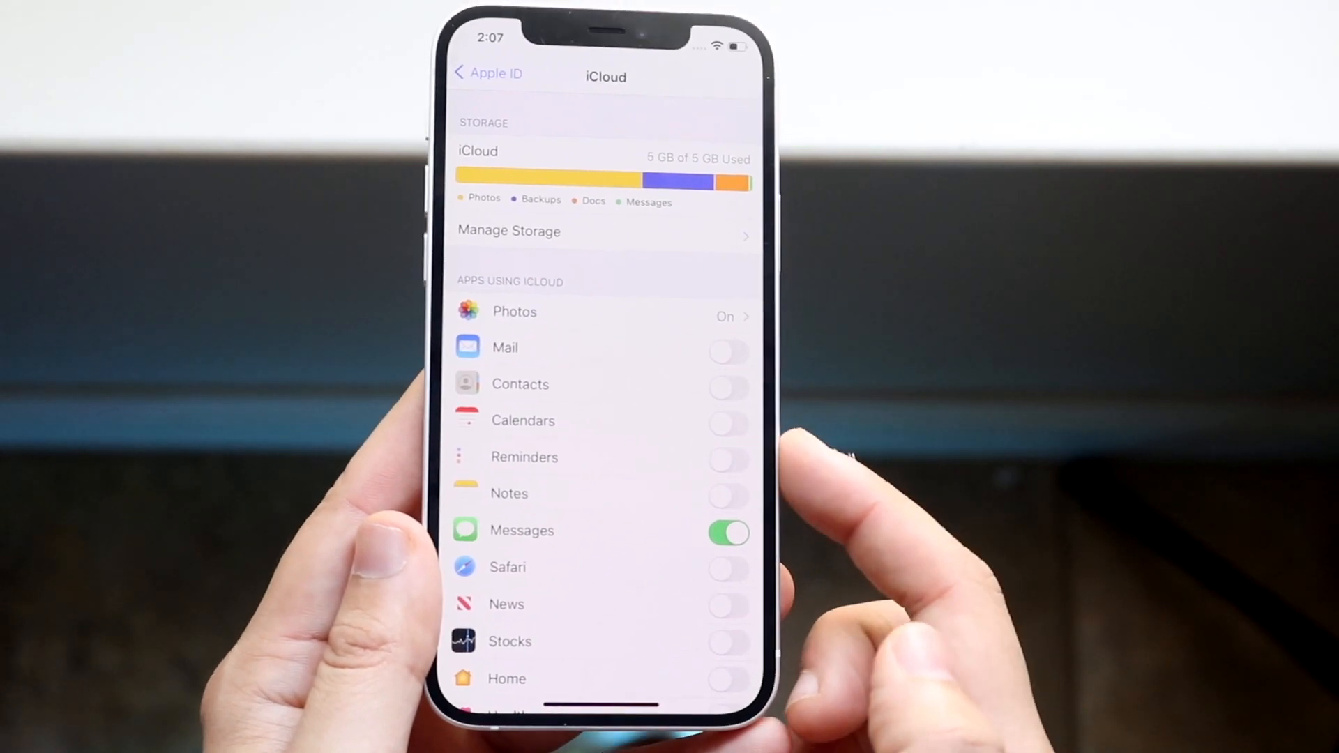
left_click(728, 530)
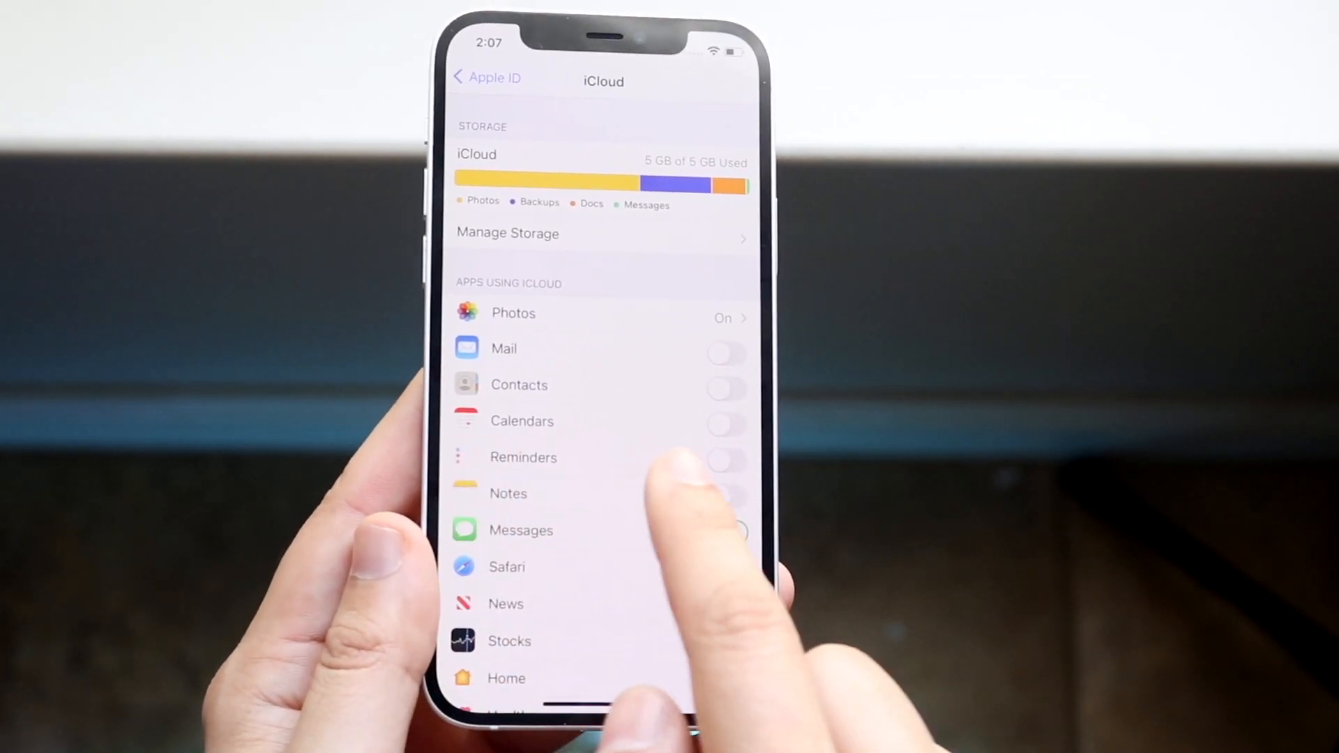
left_click(727, 529)
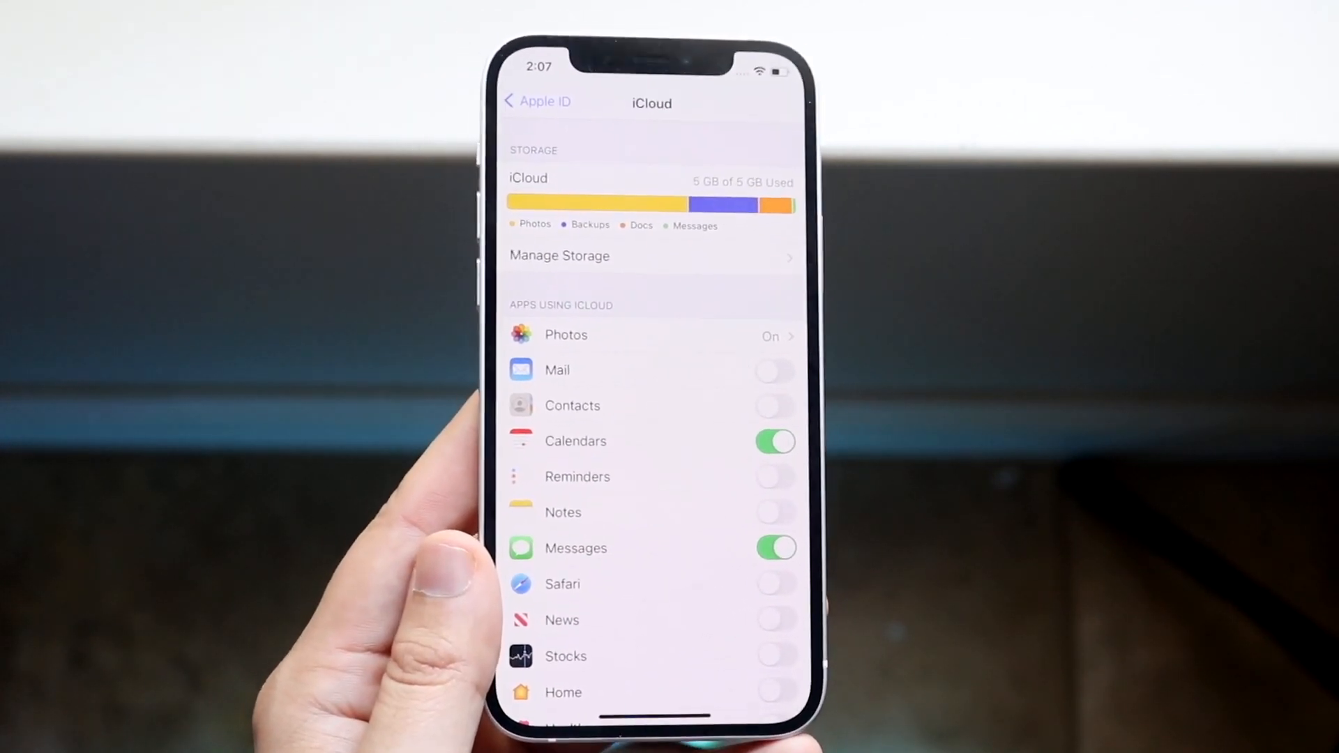
Switch Calendars off again choosing Keep on My iPhone, then return to the Home Screen.
left_click(774, 442)
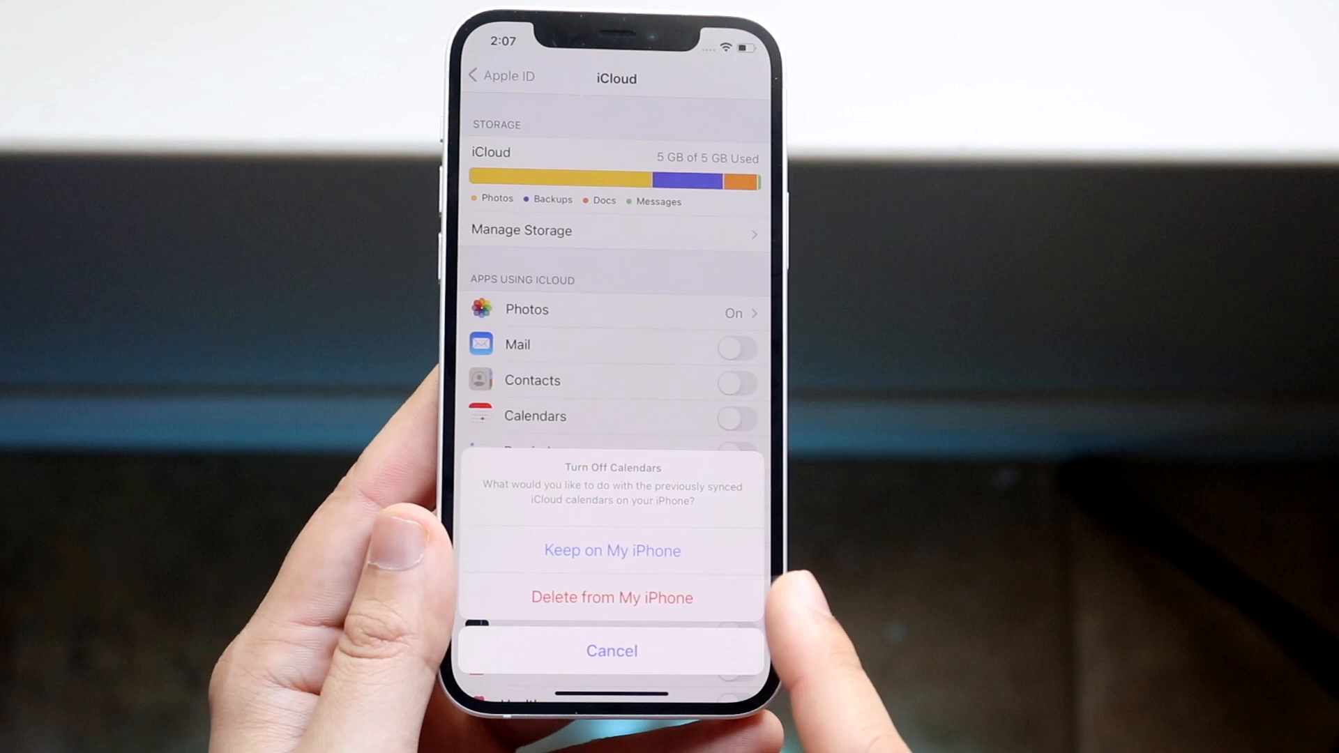
left_click(612, 652)
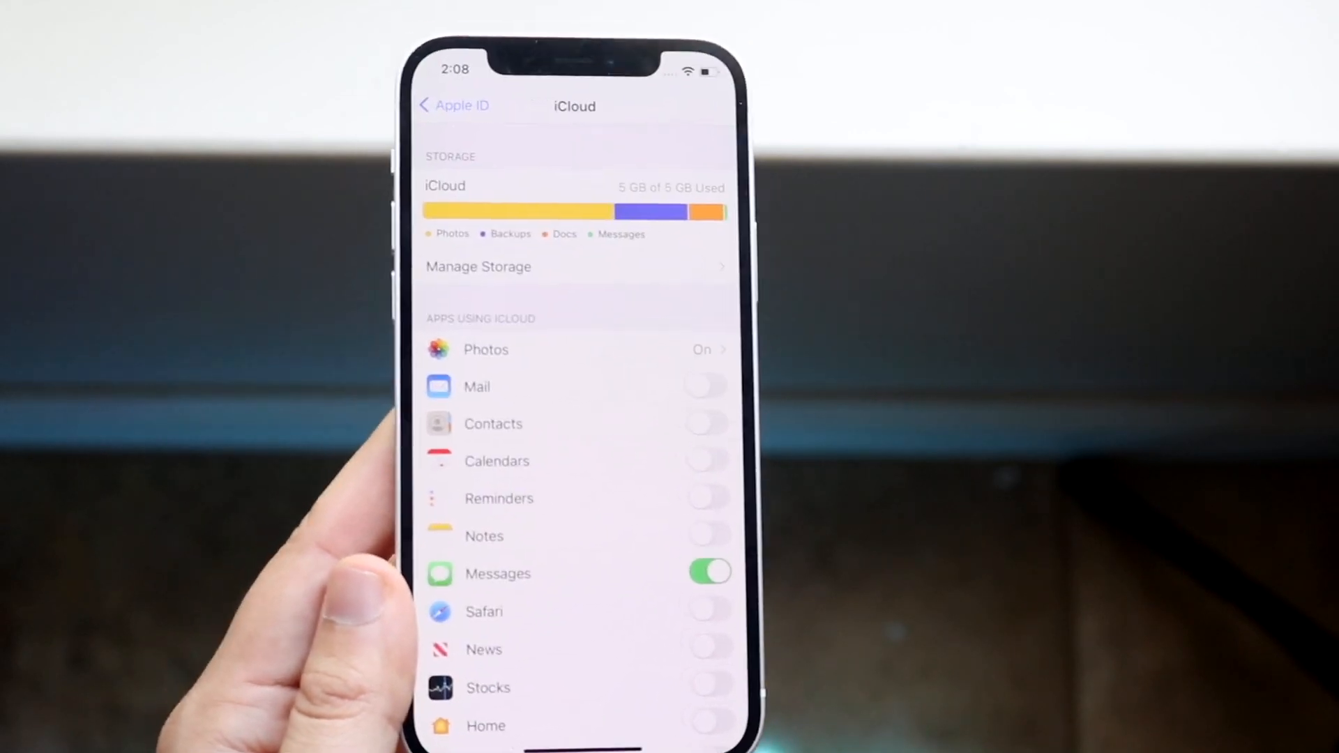
left_click(709, 460)
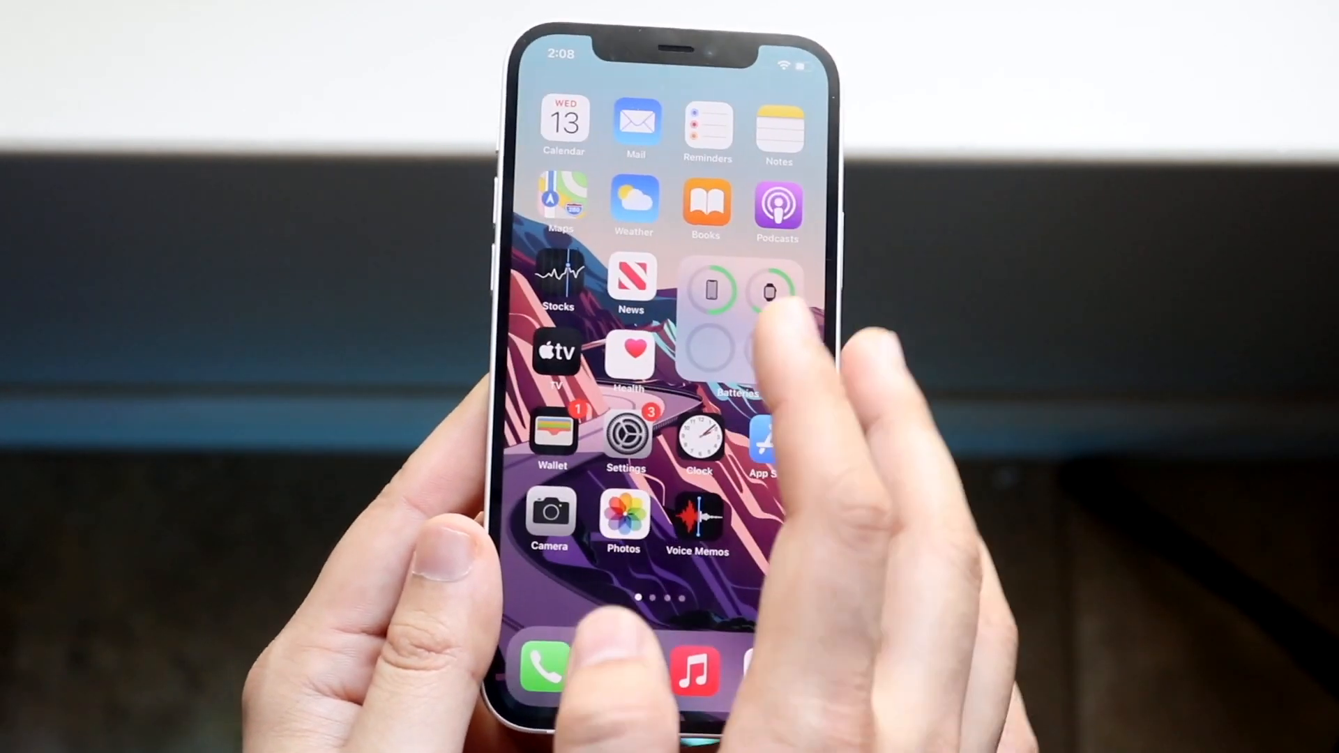
Create a new Calendar event titled 'Teddy' and add it.
left_click(564, 124)
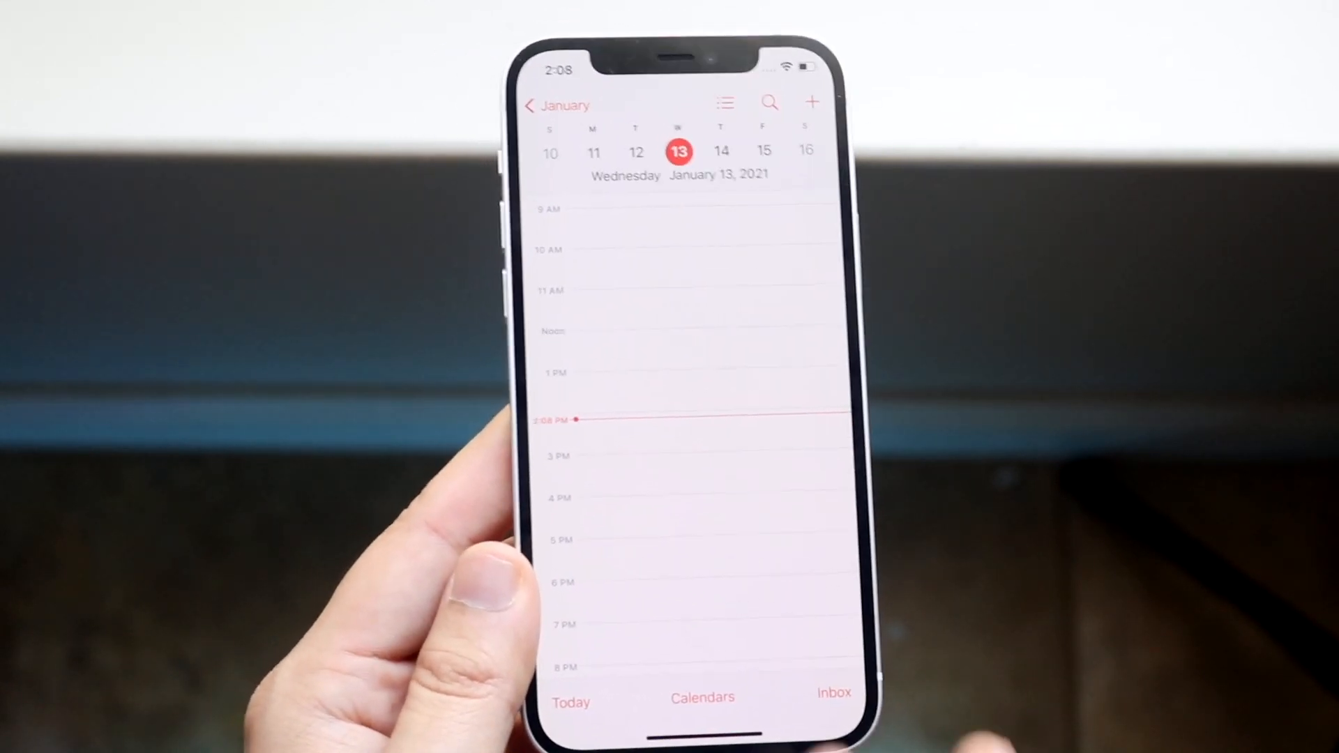
left_click(812, 102)
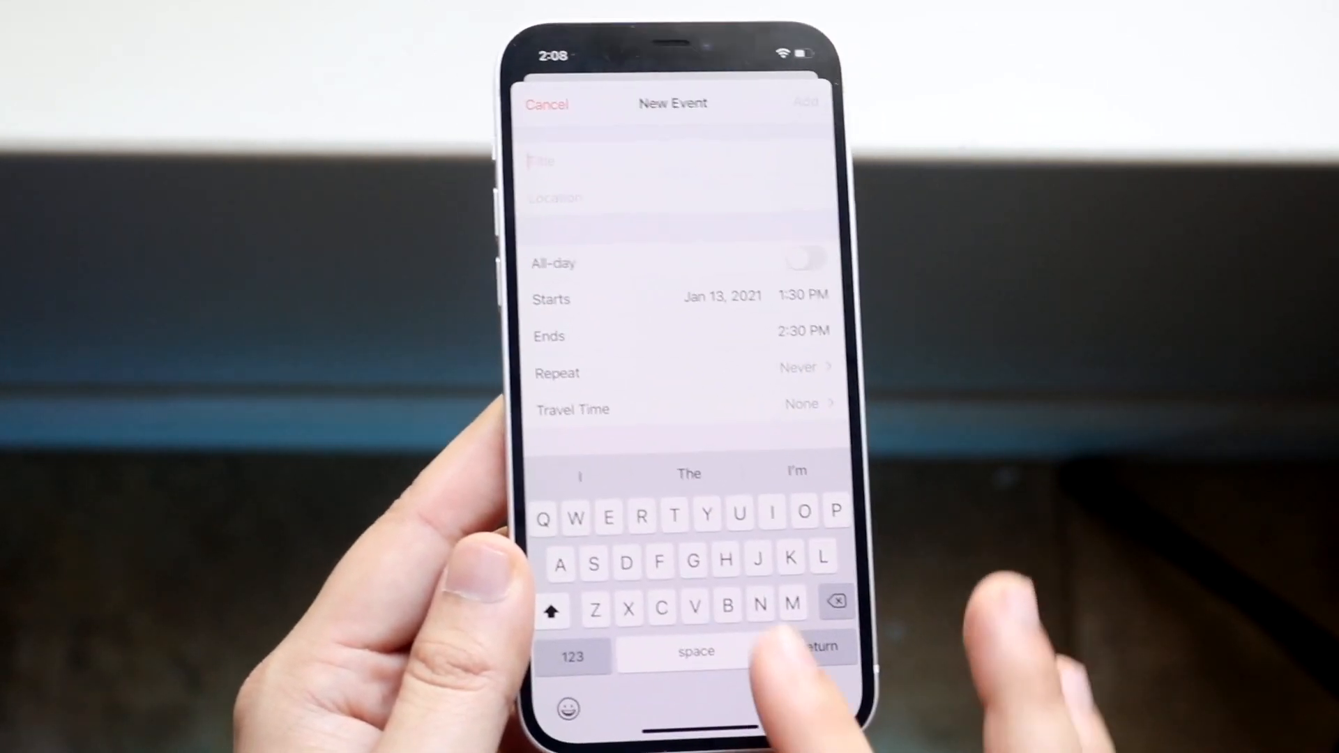
type("Teddy")
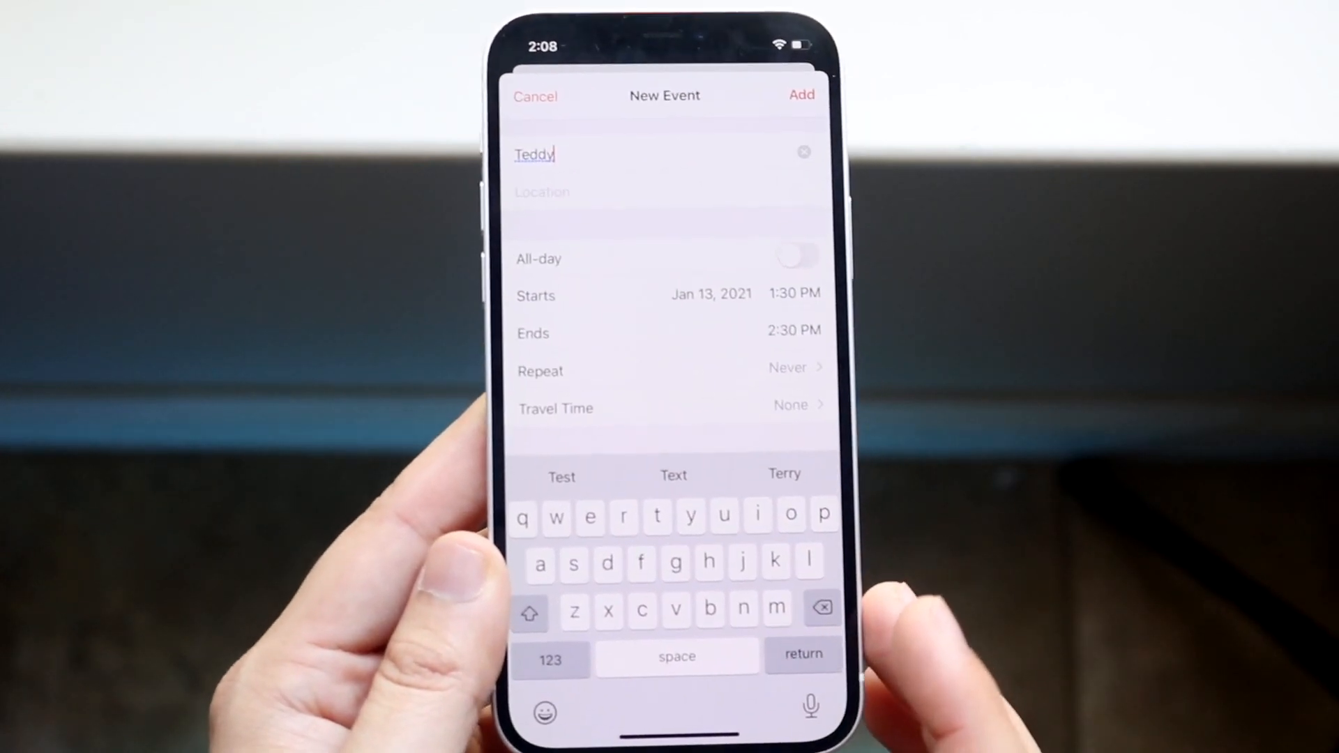
left_click(801, 94)
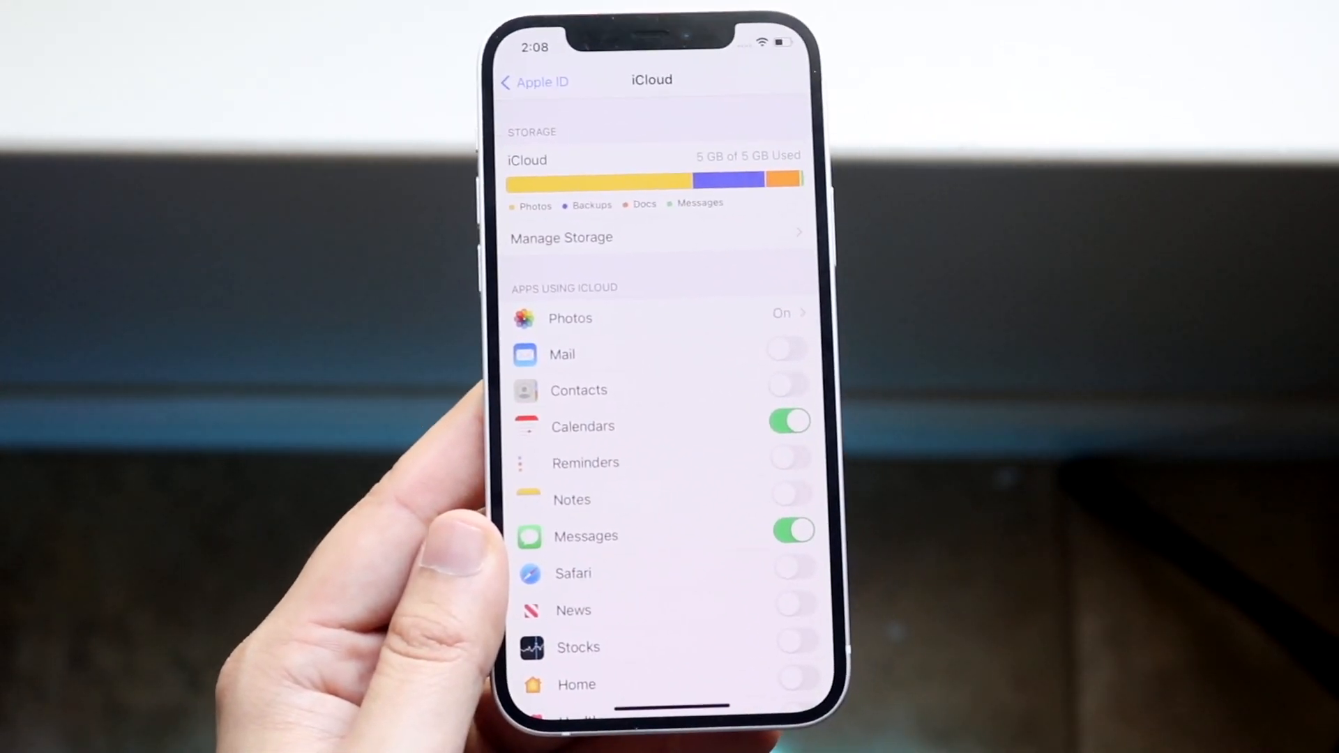
Check Settings > Calendar > Accounts shows the iCloud account with Fetch New Data on Push.
left_click(534, 81)
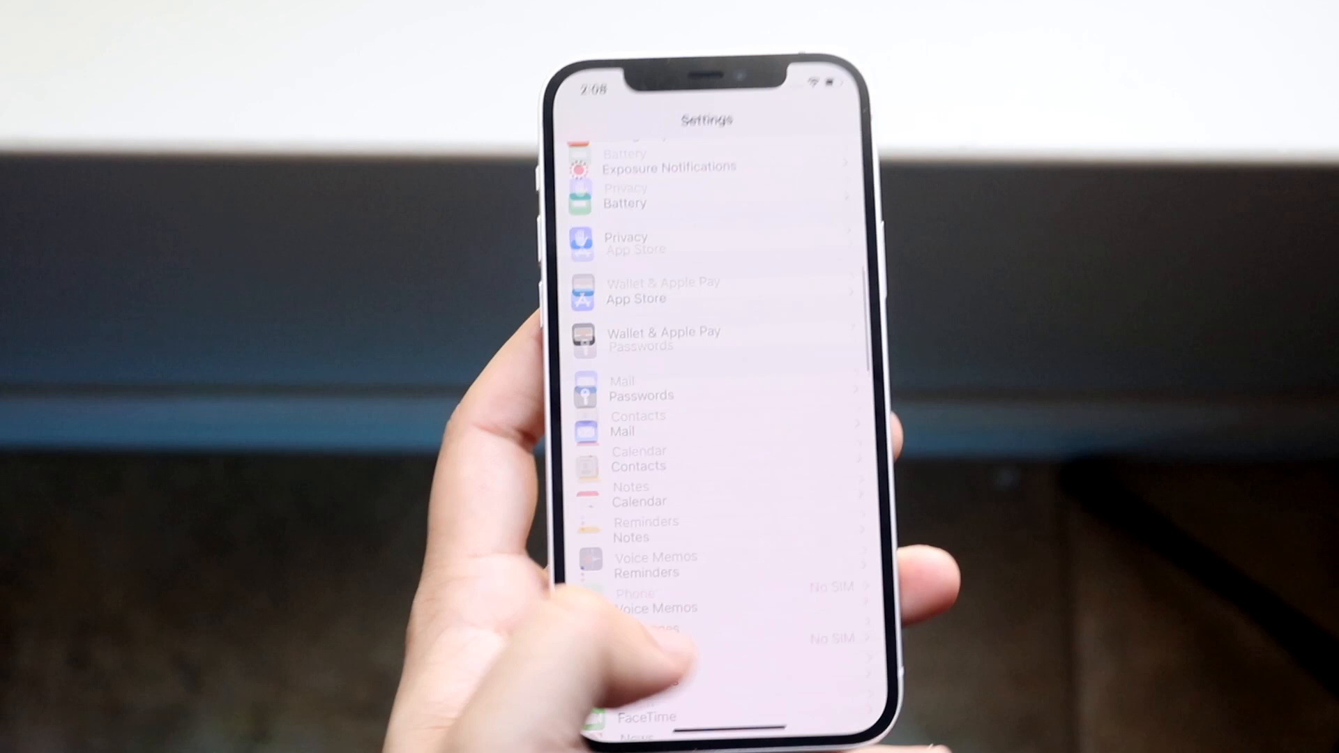
scroll("down", 3)
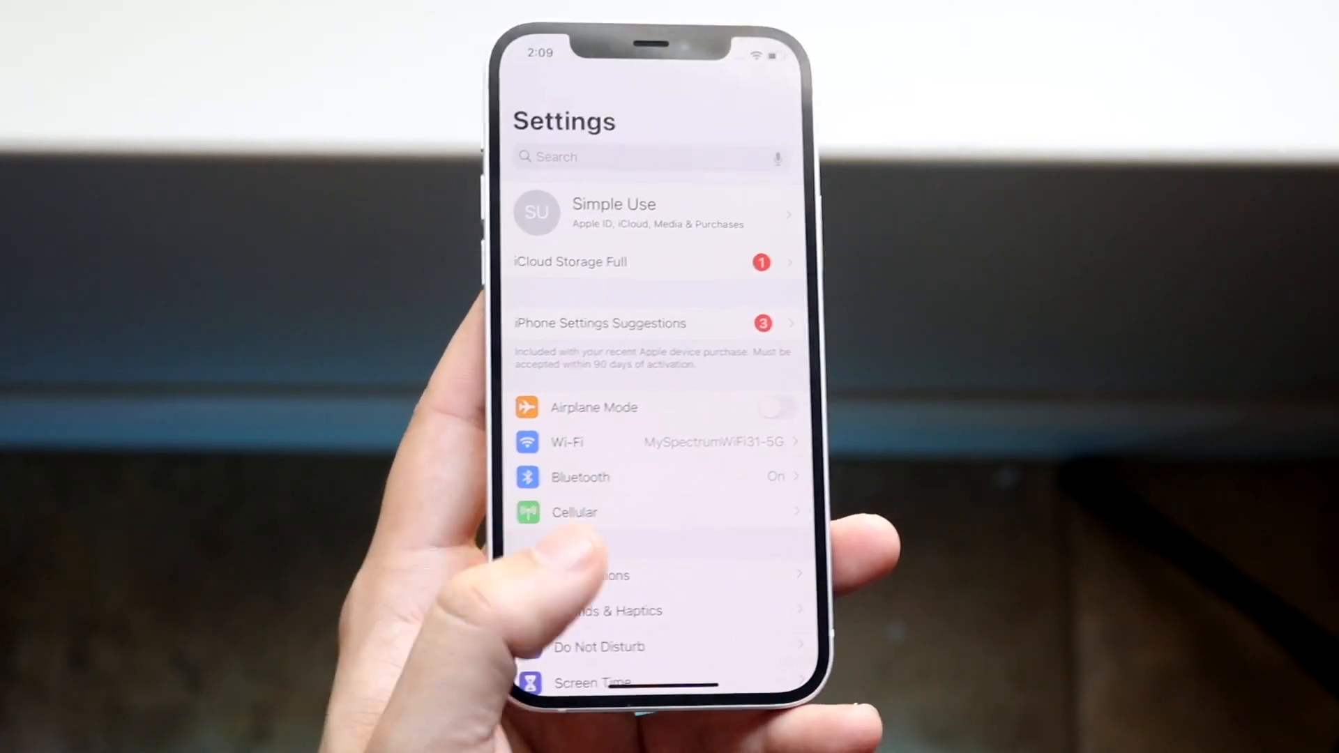
scroll("down", 3)
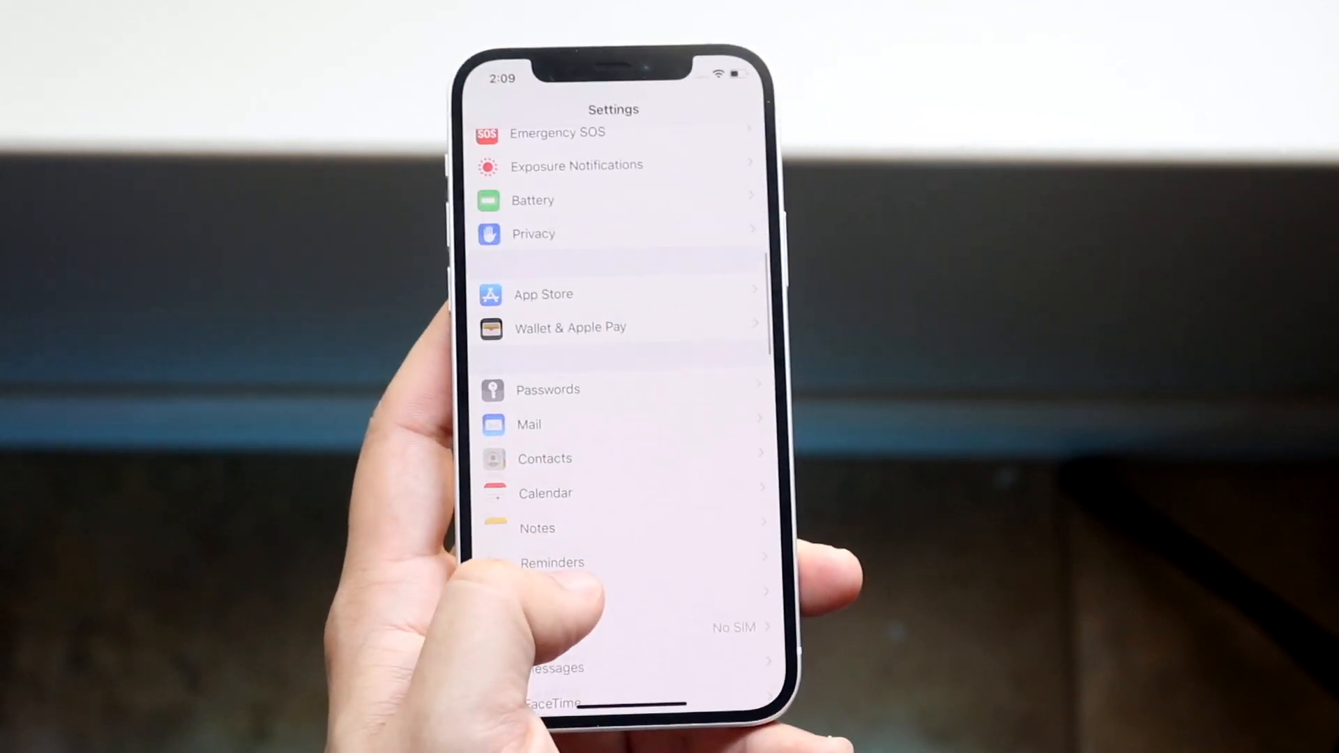
left_click(546, 492)
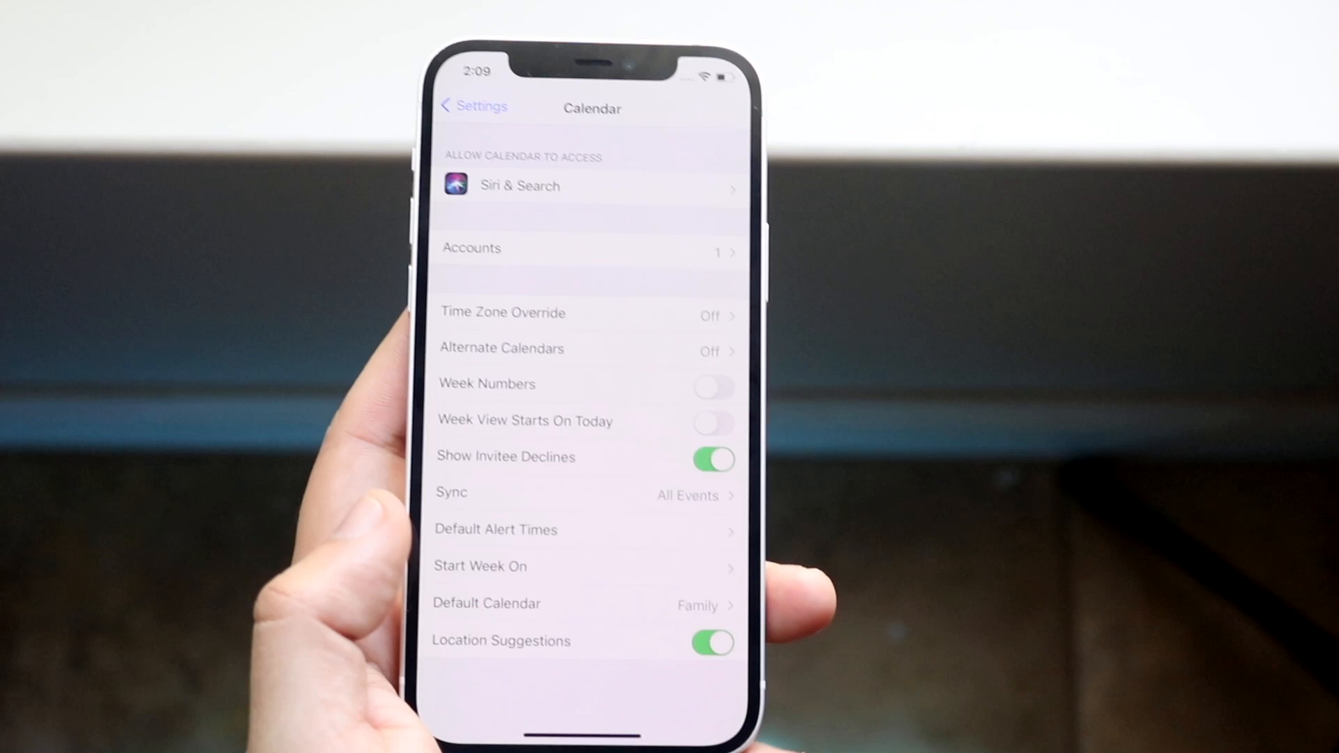
left_click(584, 248)
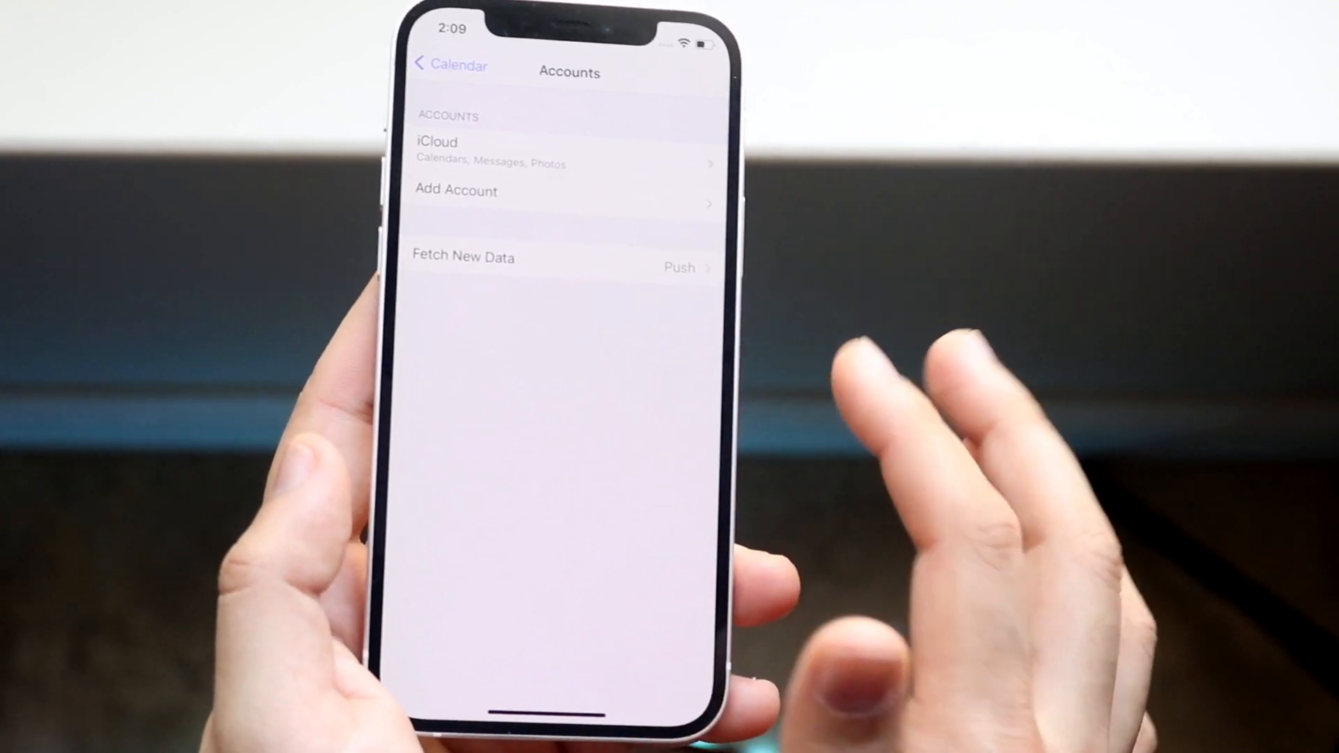
left_click(560, 257)
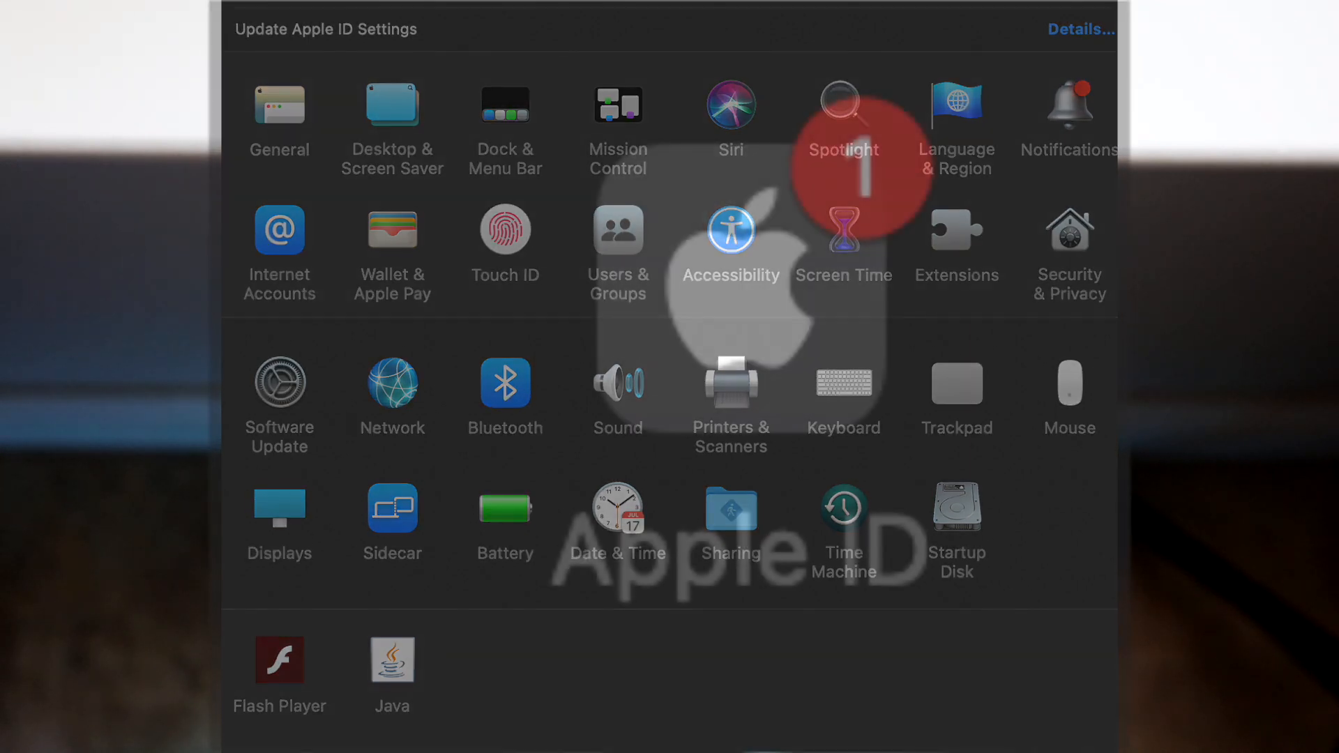
Open the Mac's Apple ID pane in System Preferences to verify Calendars is checked for iCloud.
left_click(1079, 29)
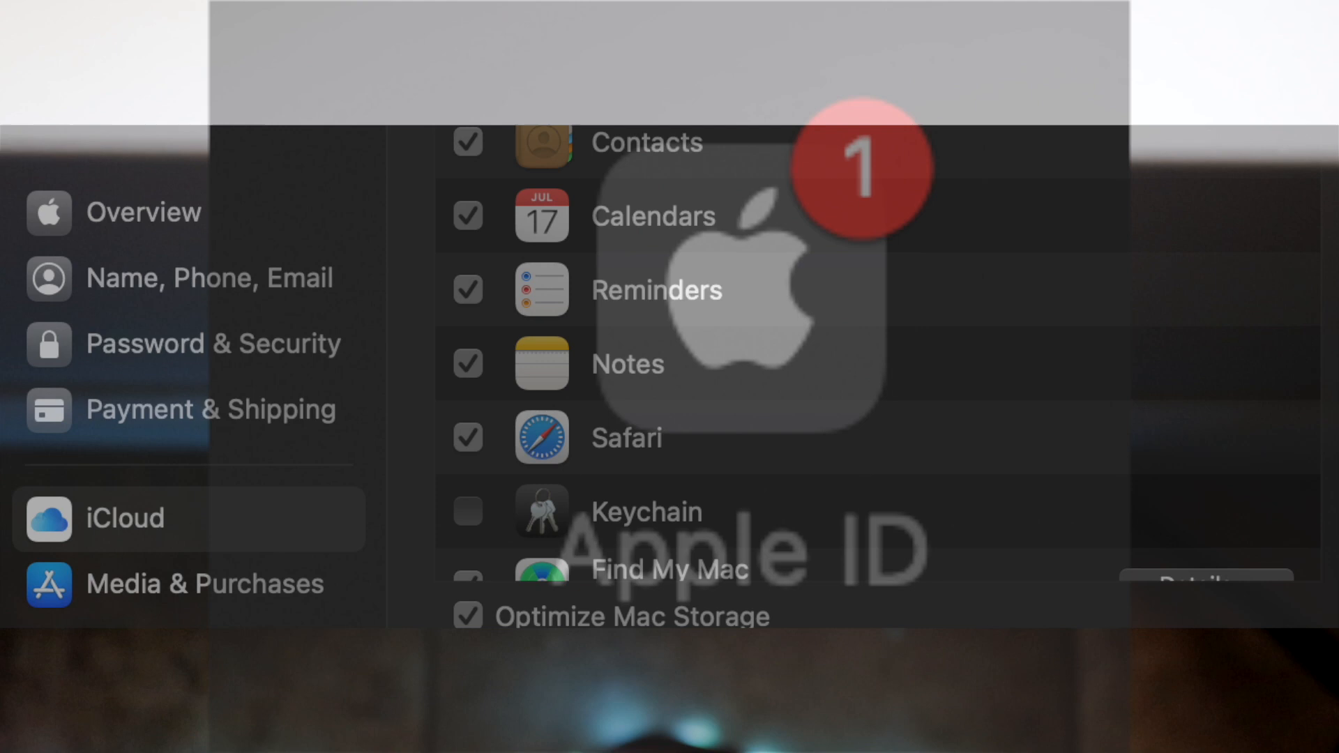